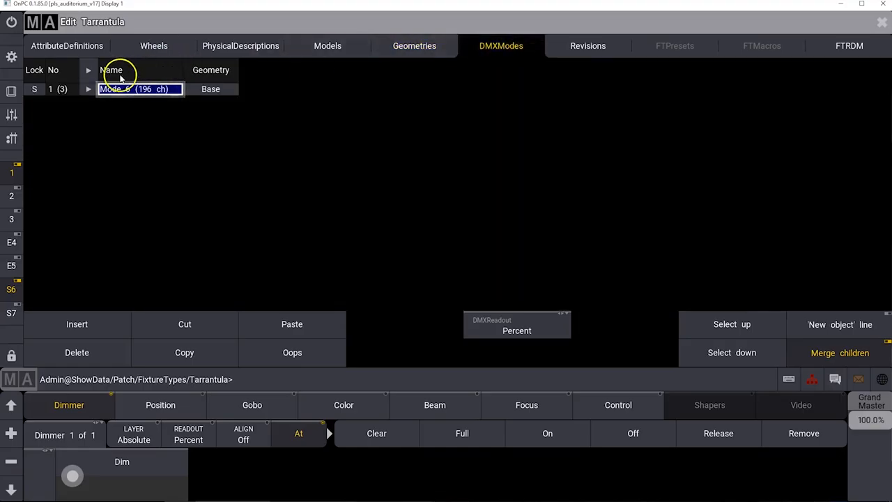
# Expand Mode 6 (196 ch) to list its DMXChannels, Relations and VirtualFunctionBlocks.
pyautogui.click(89, 88)
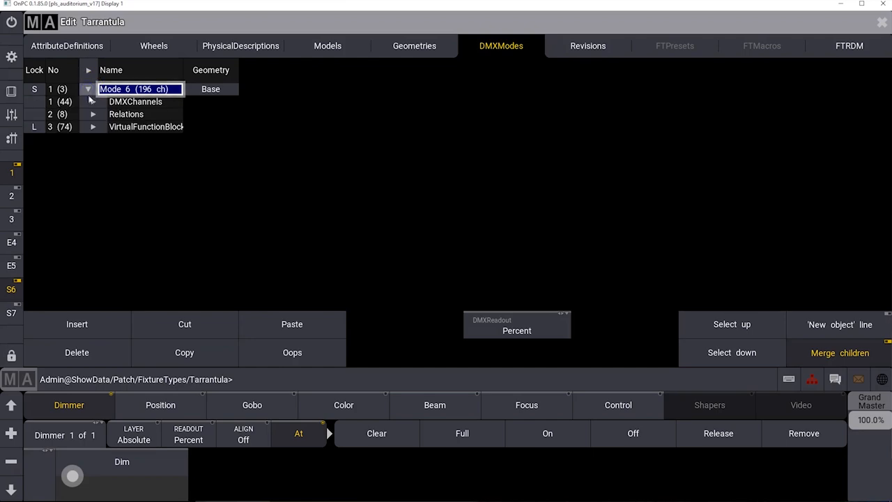